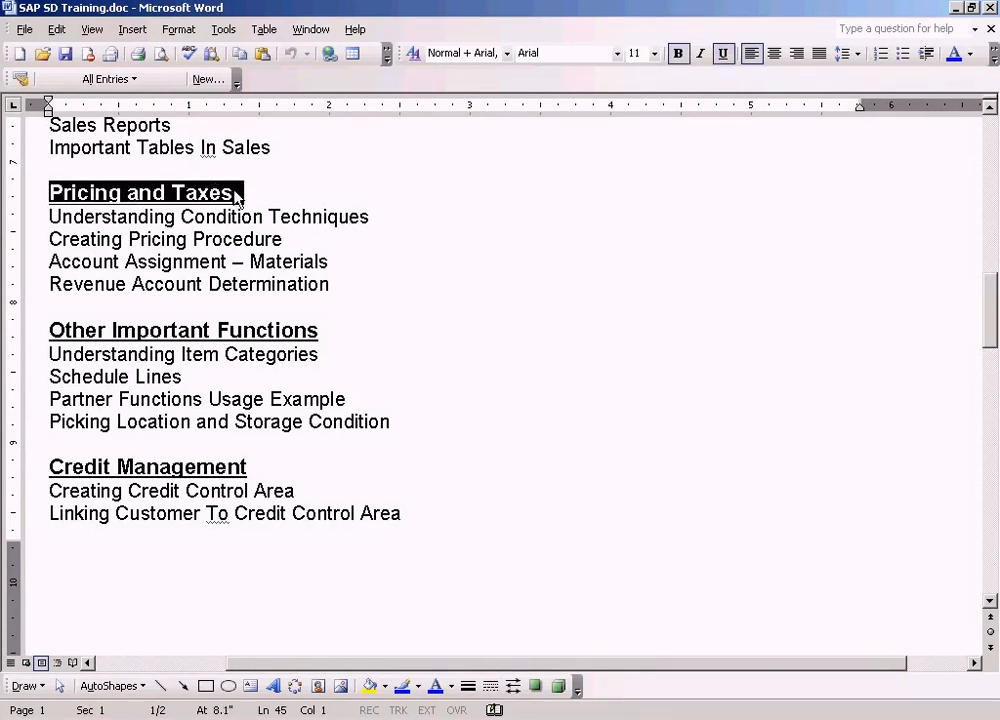
Switch to SAP Easy Access and enter transaction VA03 for Display Sales Order
click(228, 217)
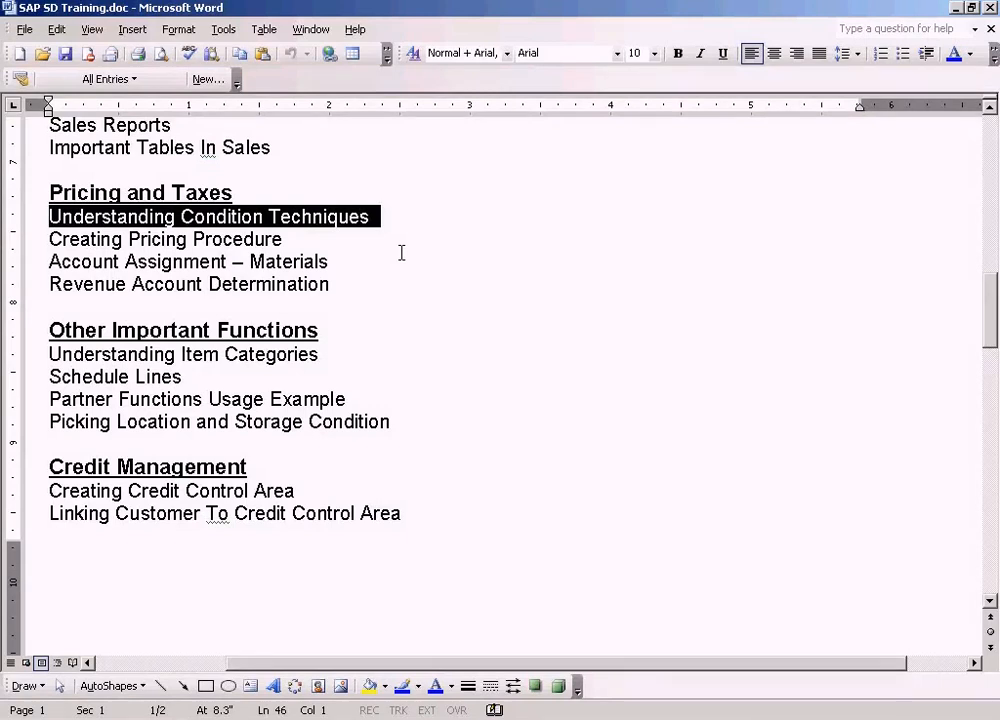
mouse_move(398, 251)
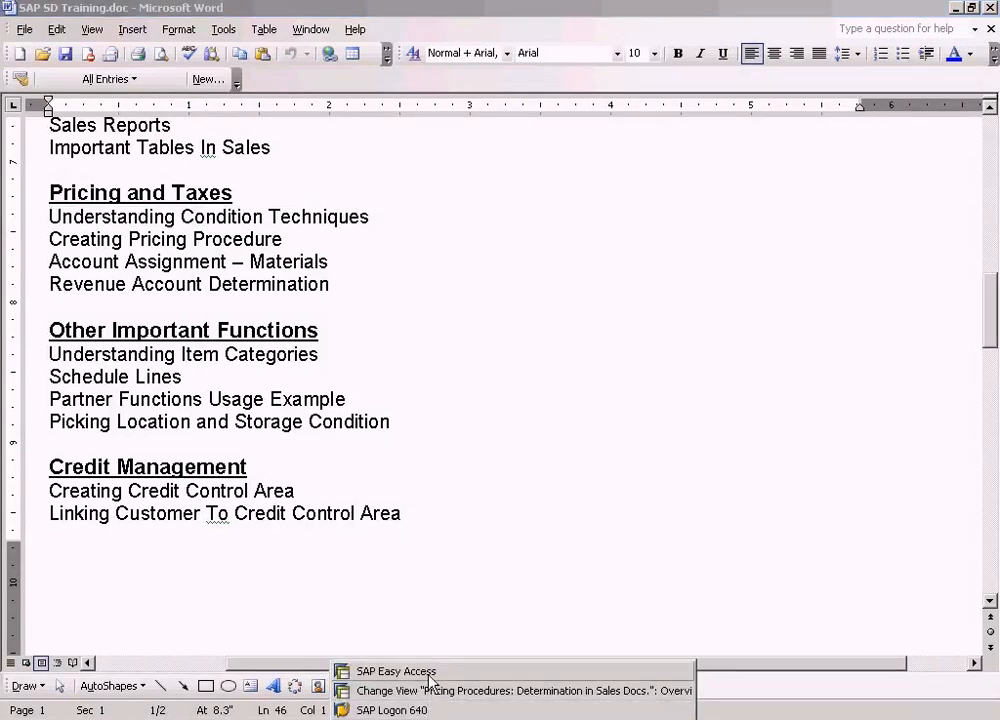
click(395, 671)
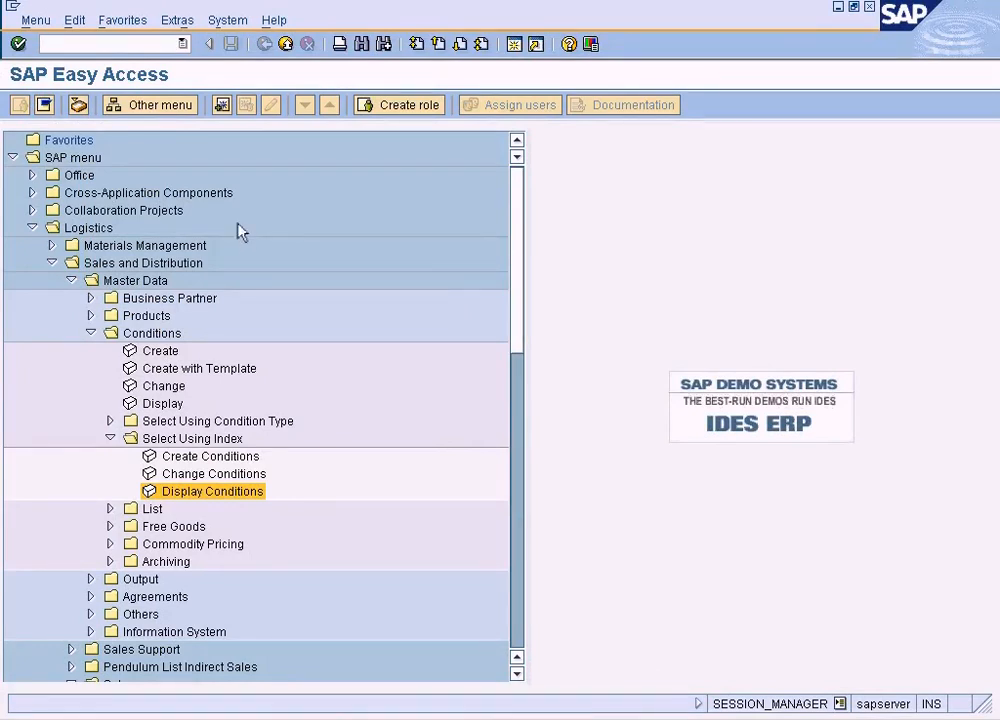
mouse_move(113, 435)
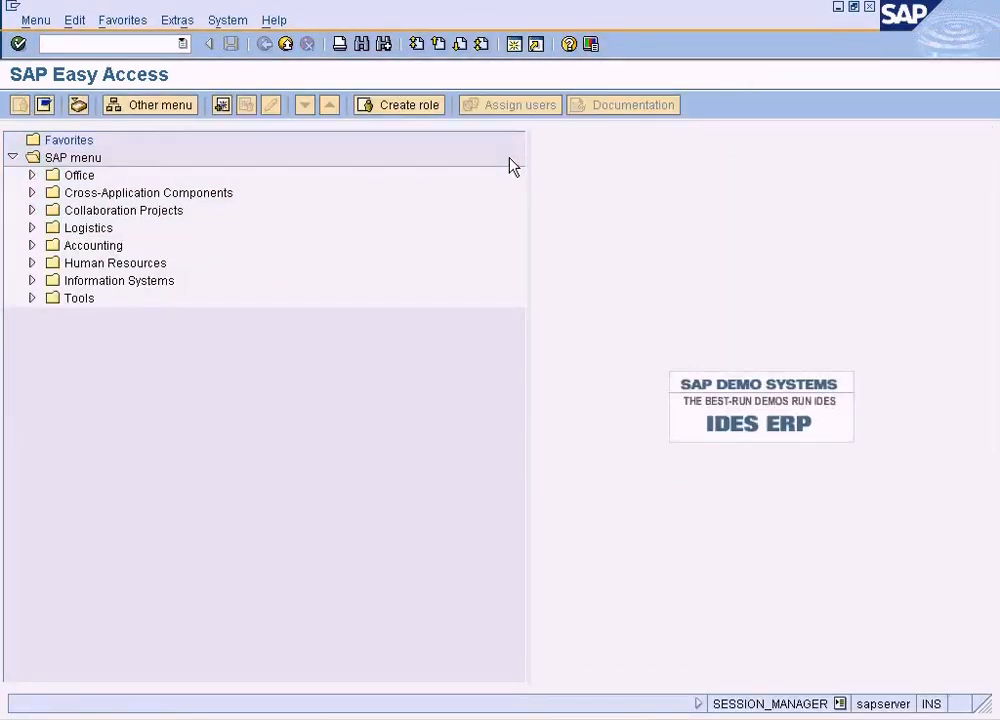
text(va)
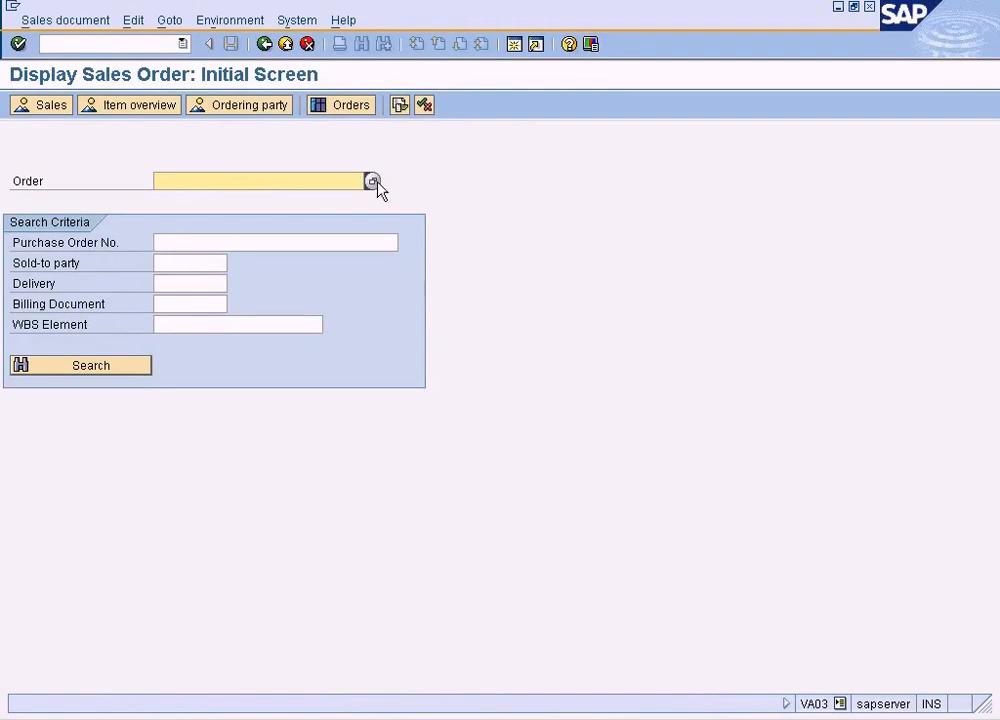
Search sales documents by customer partner 500002, listing eight orders including 11767
click(373, 181)
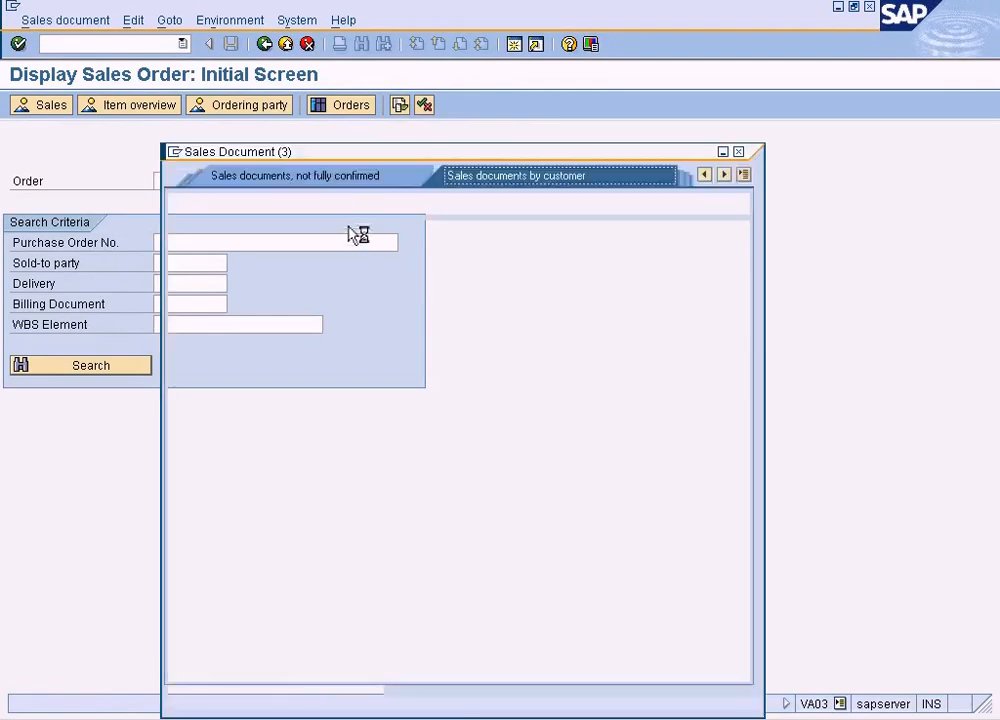
click(516, 175)
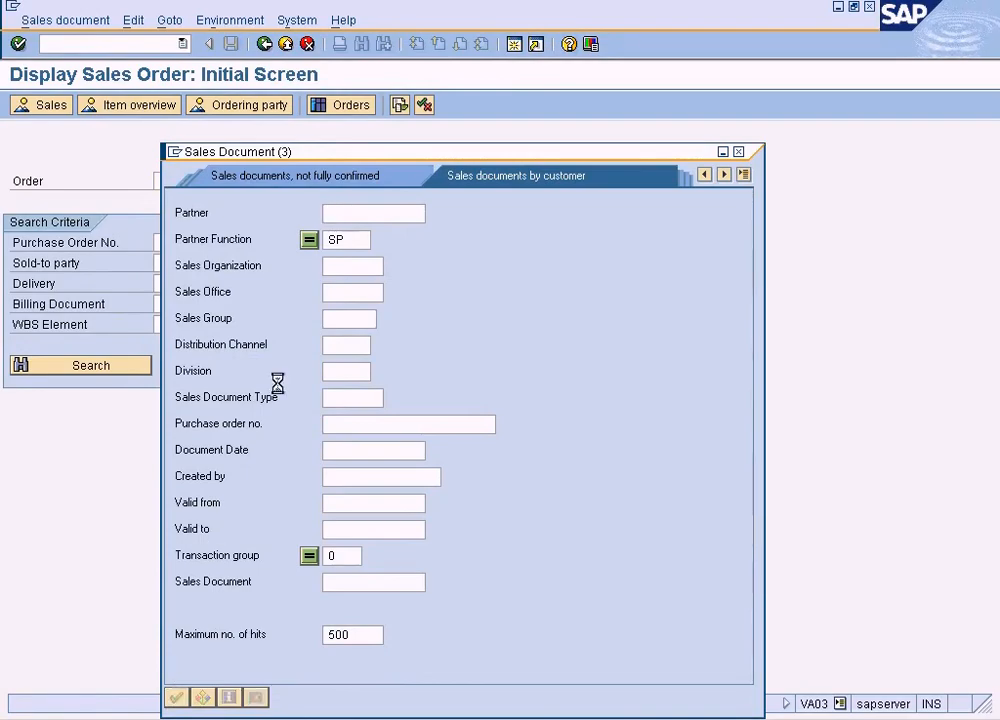
click(80, 365)
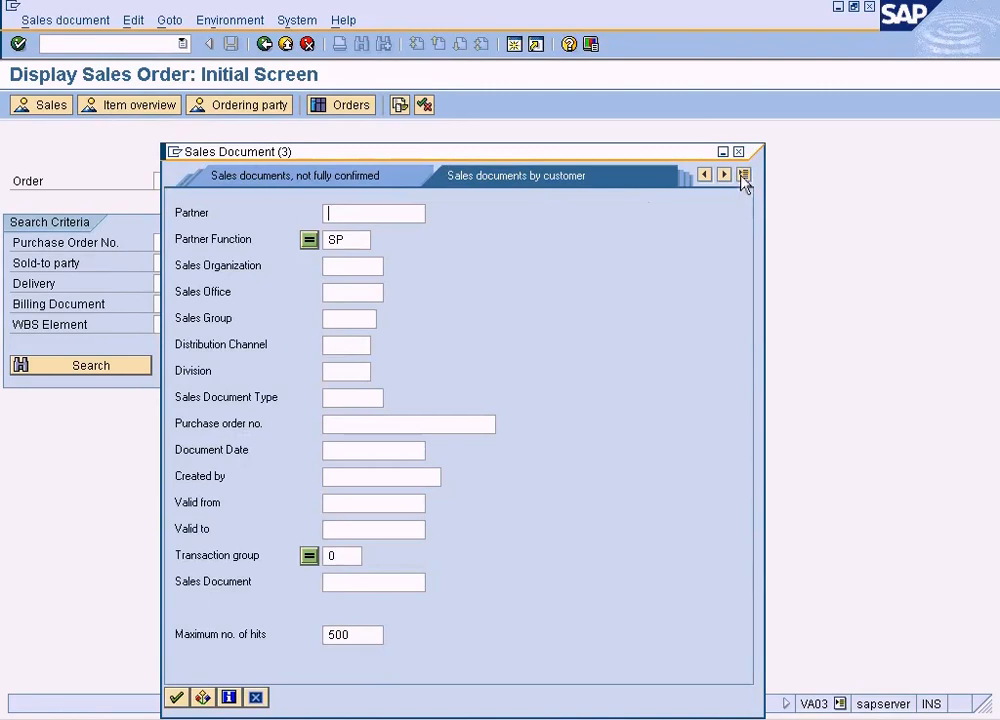
click(744, 175)
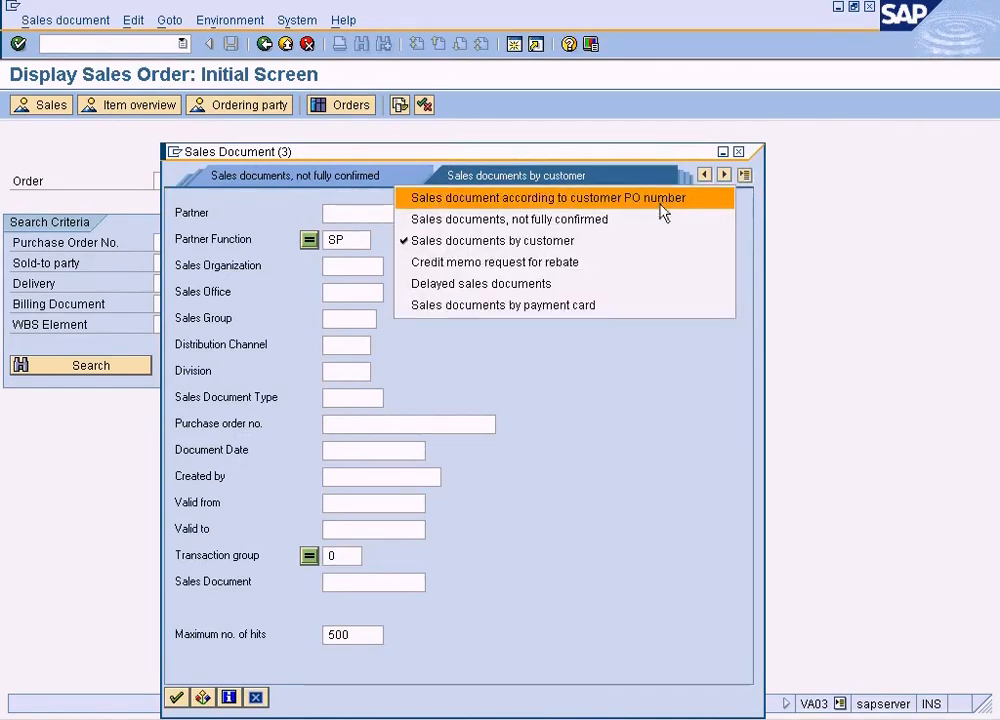
mouse_move(640, 219)
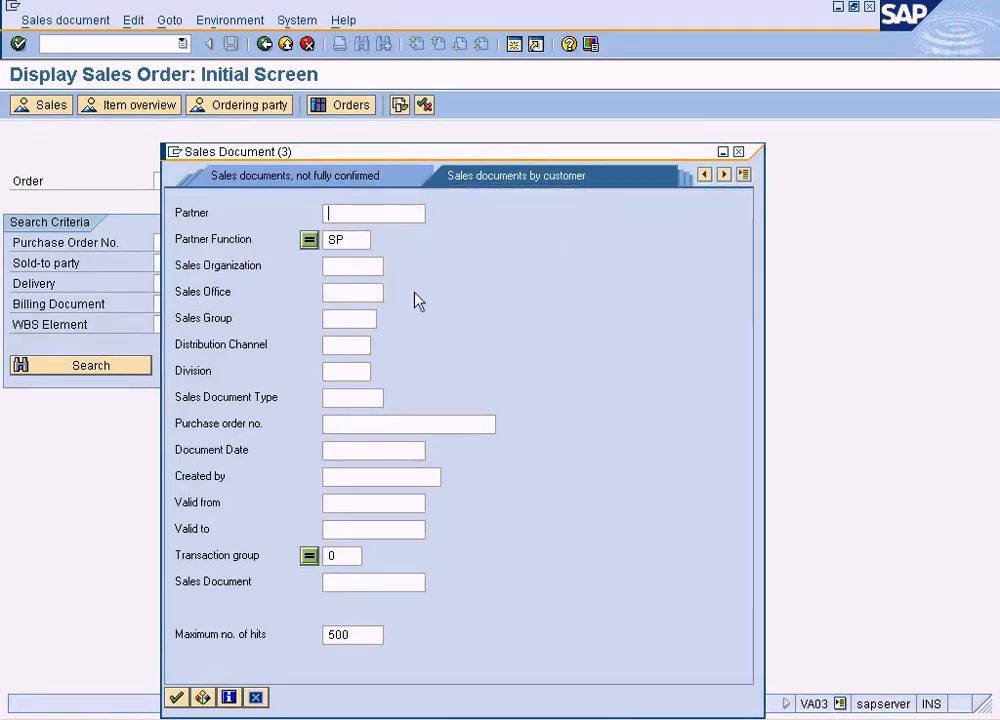
text(n)
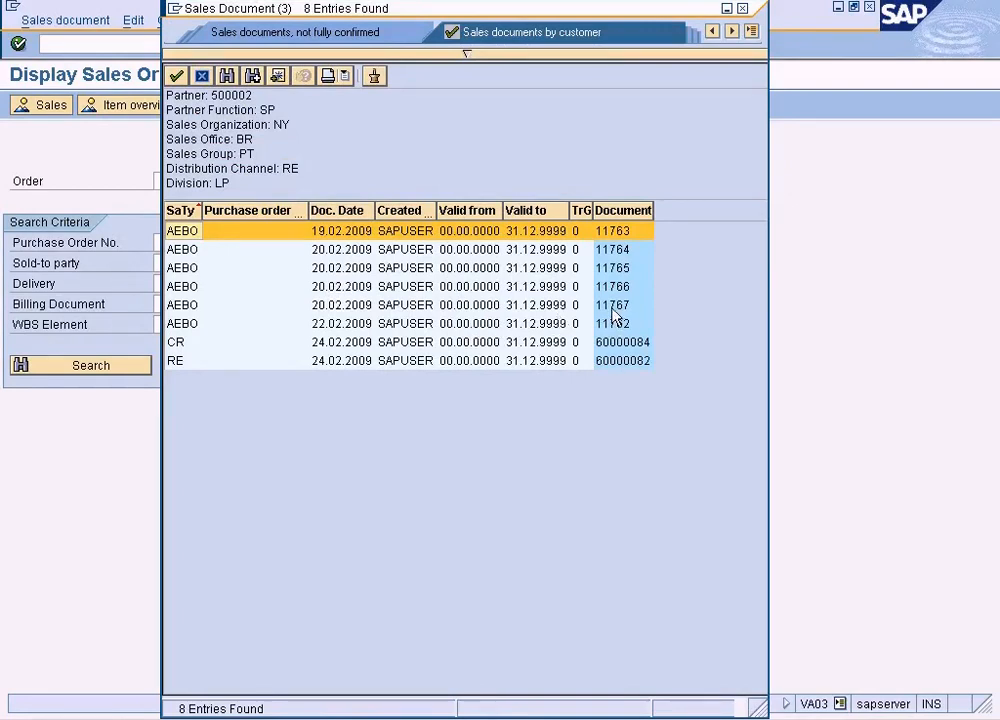
Open standard order 11767 from the hit list to view its Desktops item
double_click(612, 305)
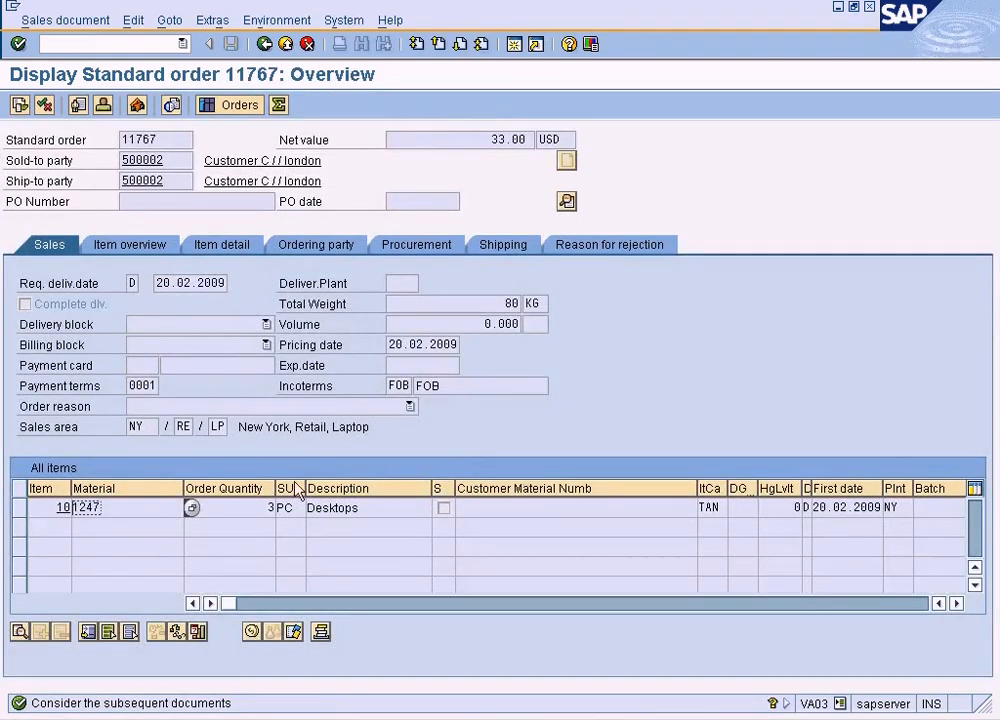
mouse_move(43, 536)
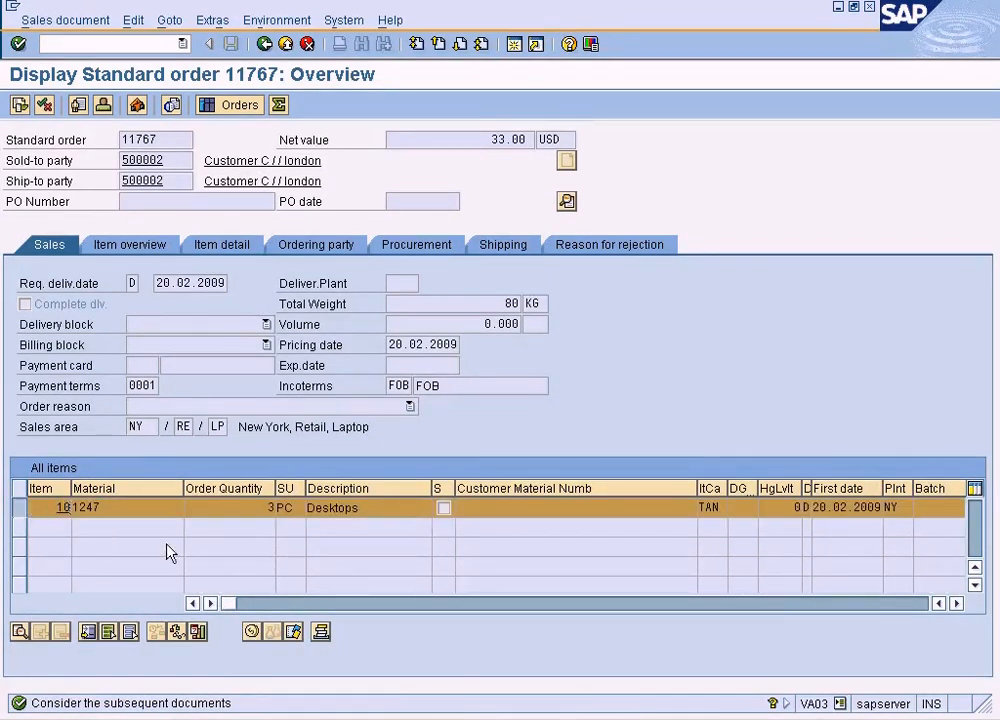
mouse_move(283, 570)
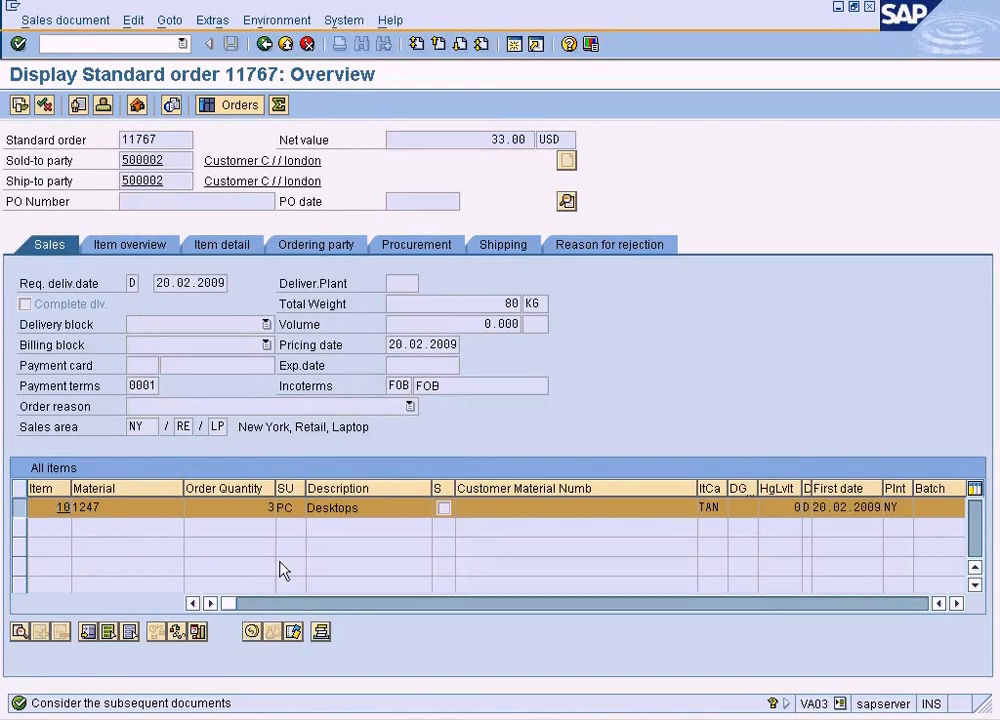
Open item 10's conditions, showing price 11.00 USD and net value 33.00 USD
double_click(60, 507)
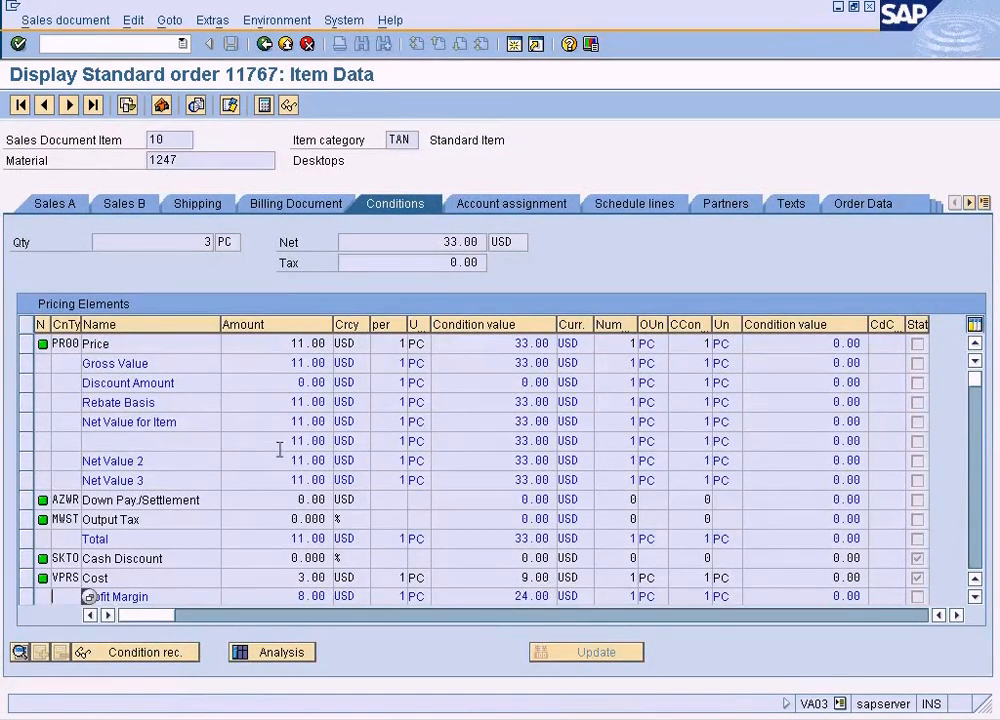
mouse_move(258, 408)
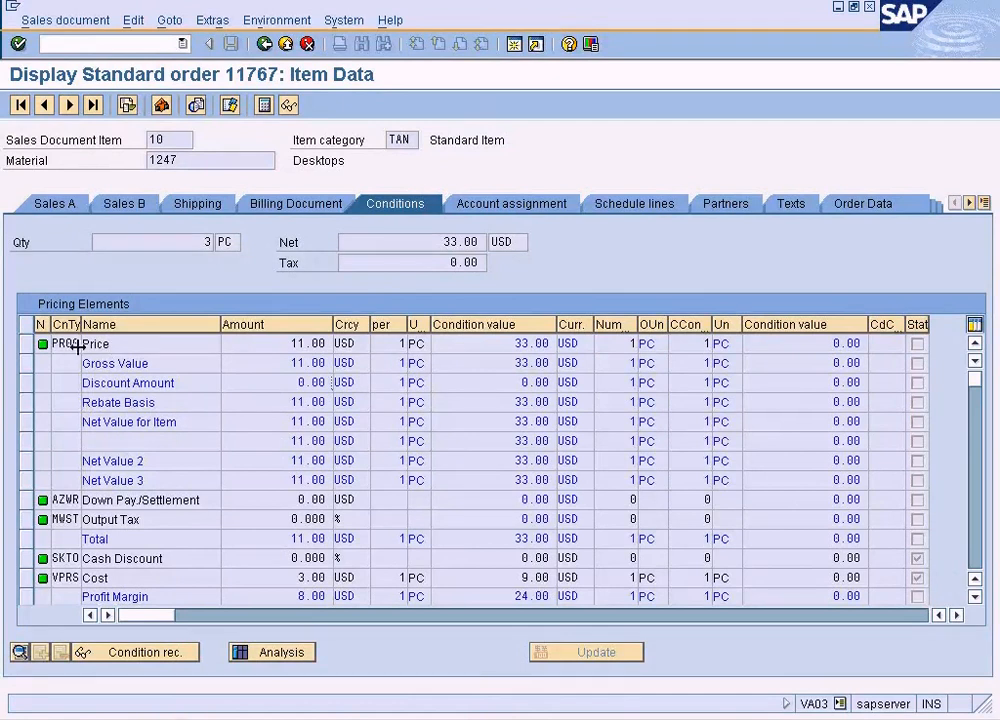
mouse_move(78, 324)
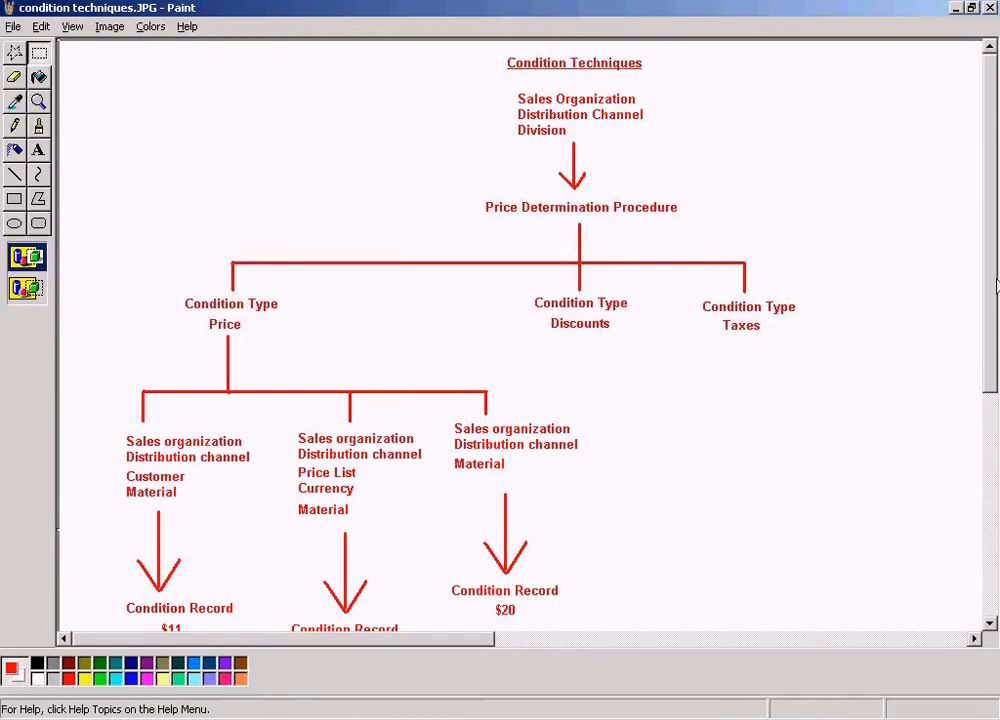
Scroll through the condition techniques diagram in Paint to the $11, $15, $20 price records
scroll(down, 3)
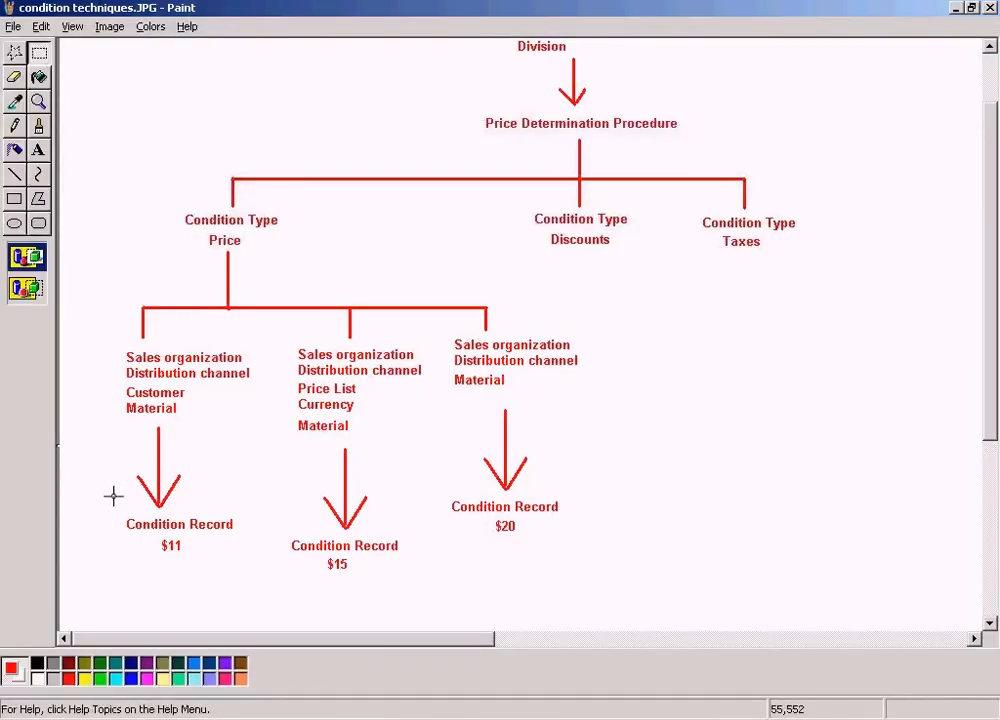
mouse_move(120, 343)
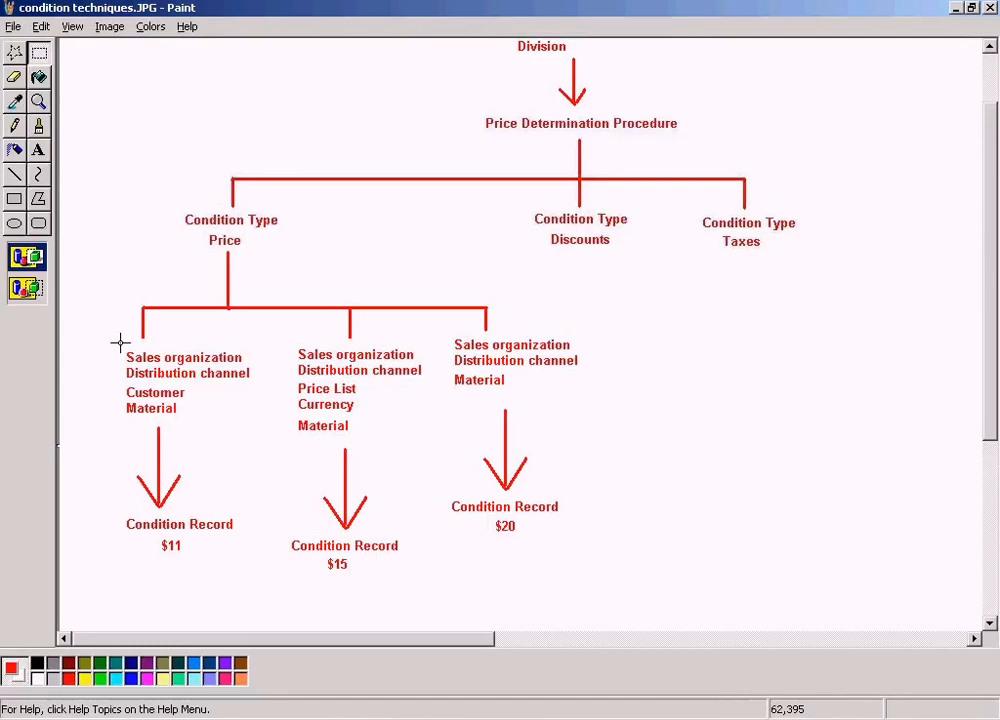
mouse_move(138, 560)
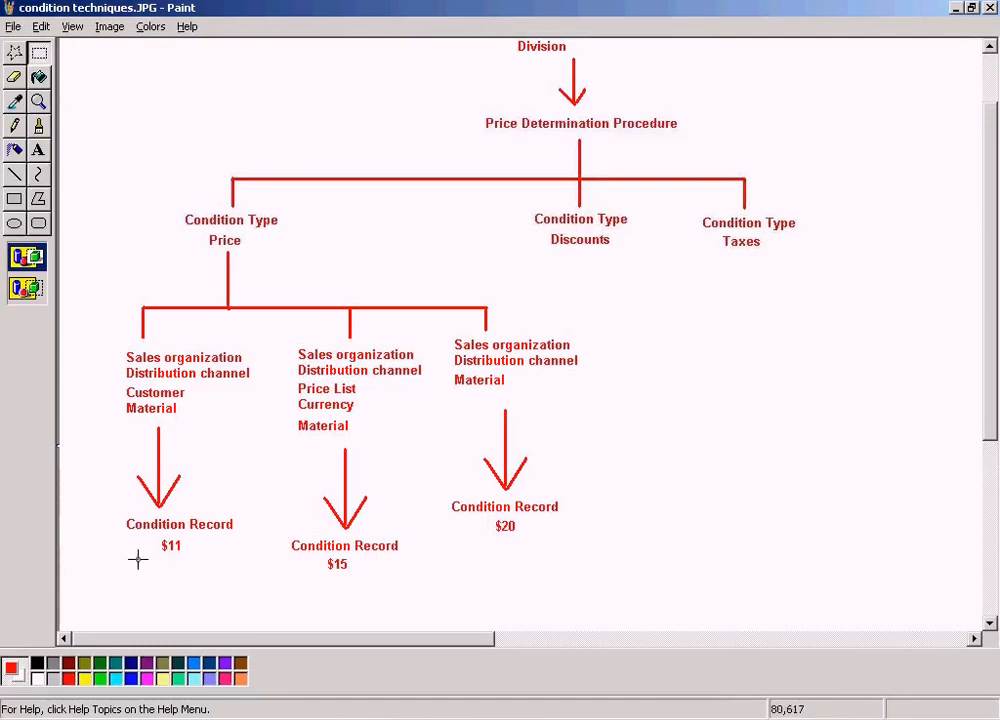
mouse_move(143, 550)
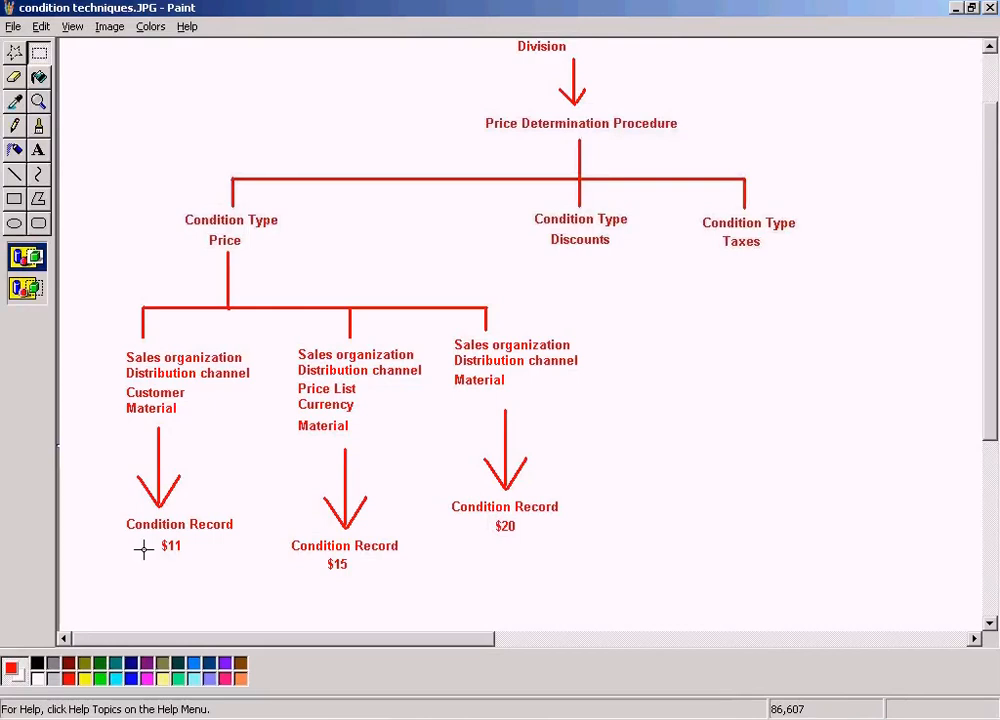
mouse_move(415, 305)
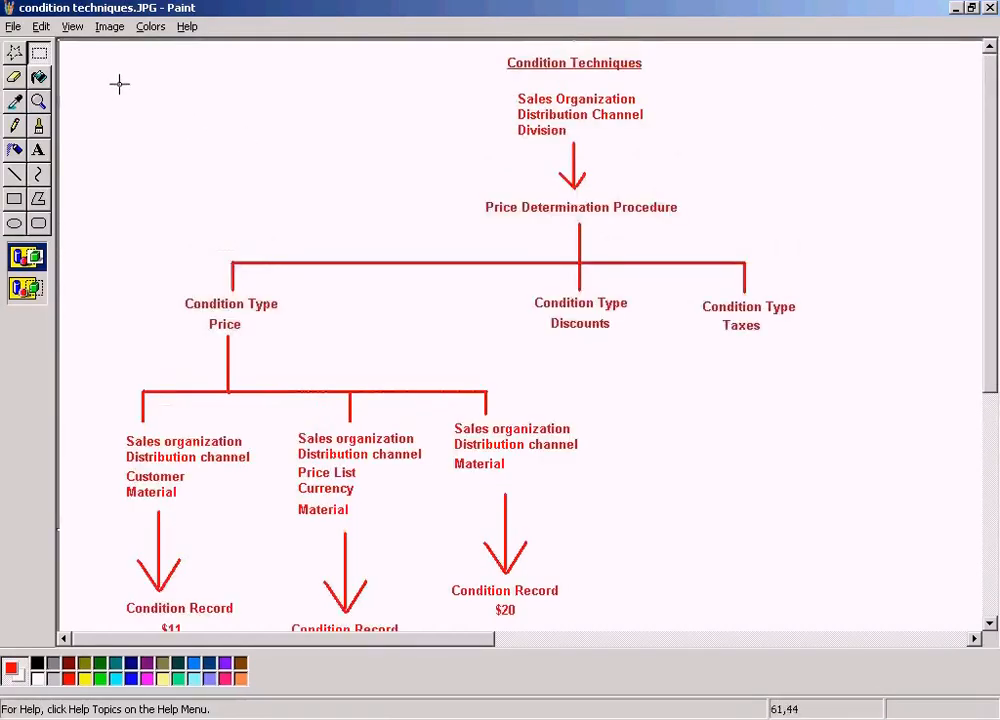
mouse_move(870, 501)
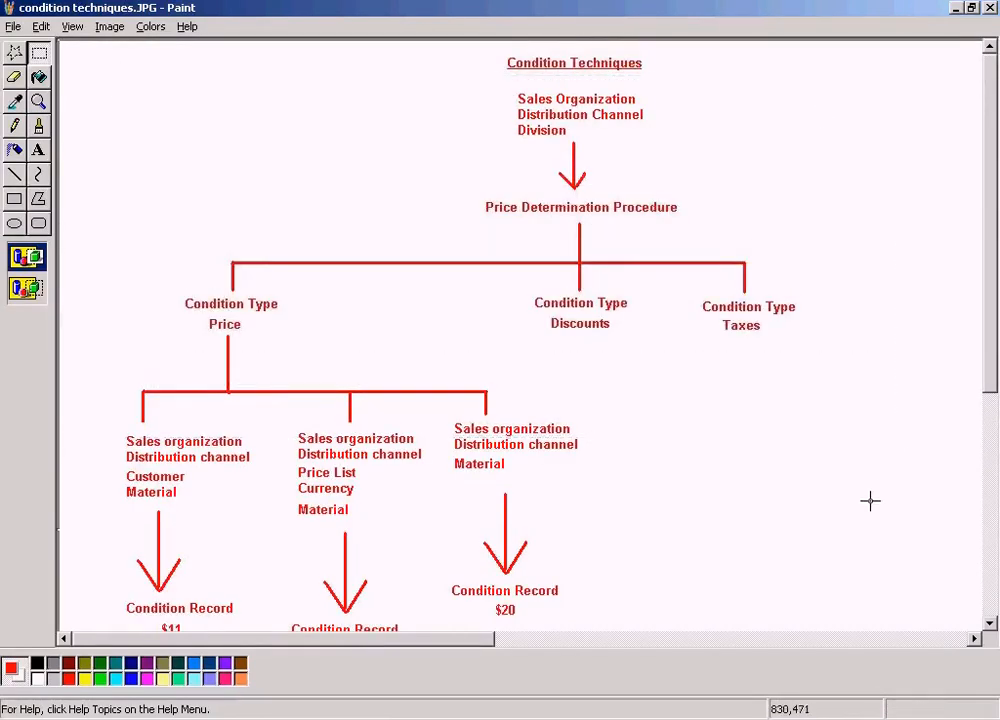